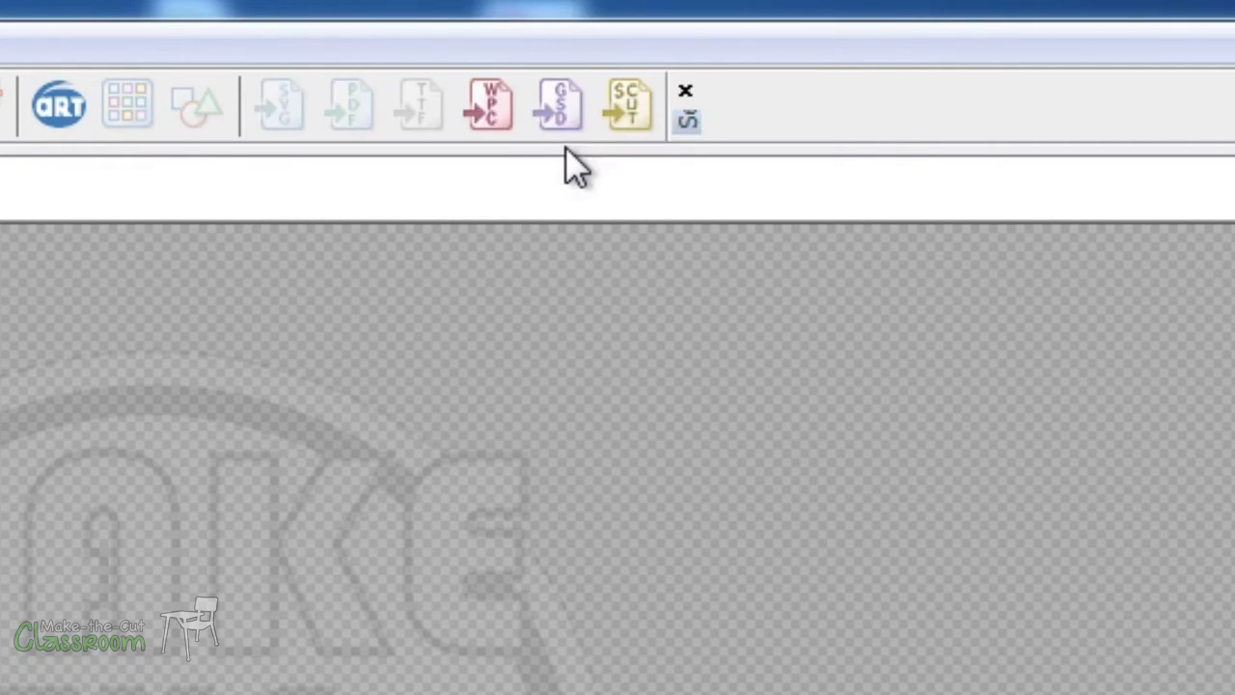
Step: Open the Open ROBO Master Project dialog from the GSD import toolbar button
left_click(564, 102)
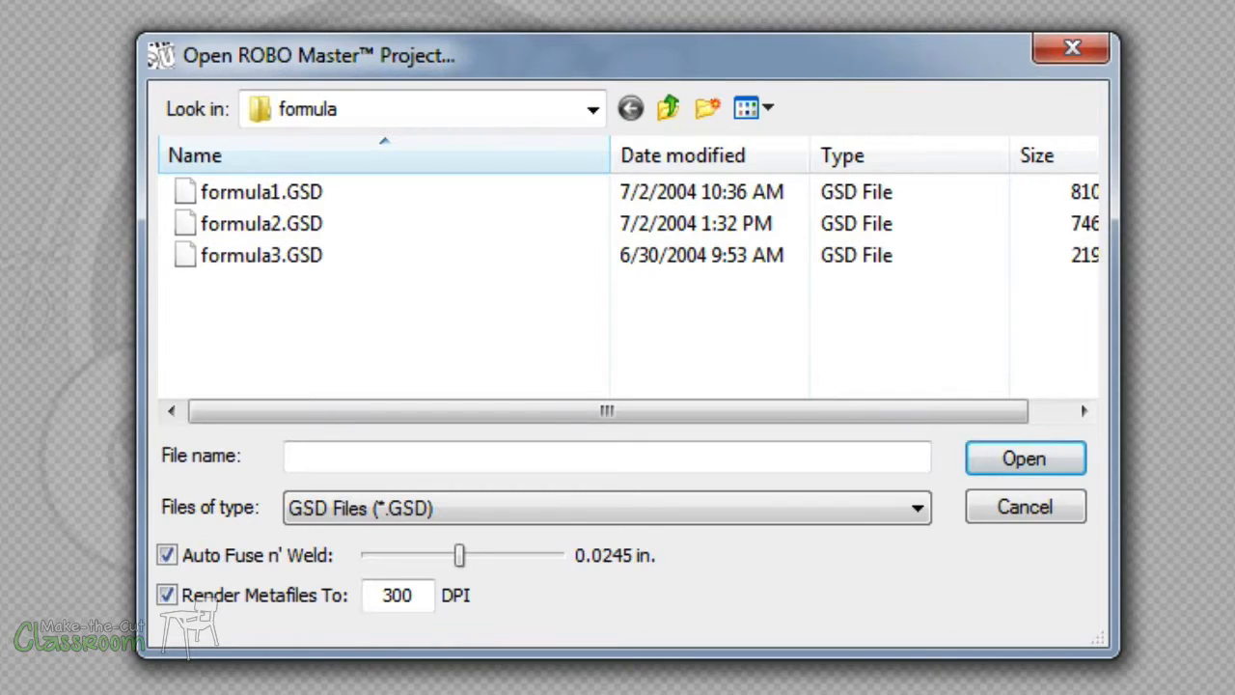
Step: Select formula1.GSD, confirm its 48 objects, and open it onto the mat
left_click(262, 191)
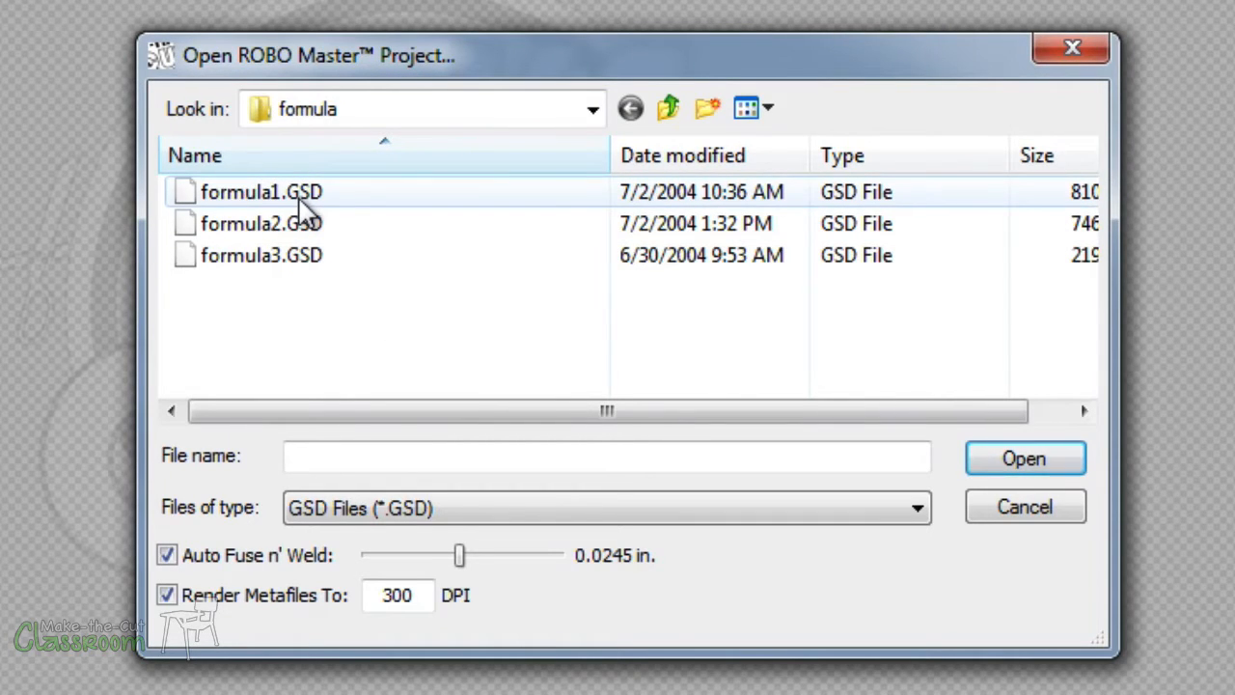
left_click(262, 191)
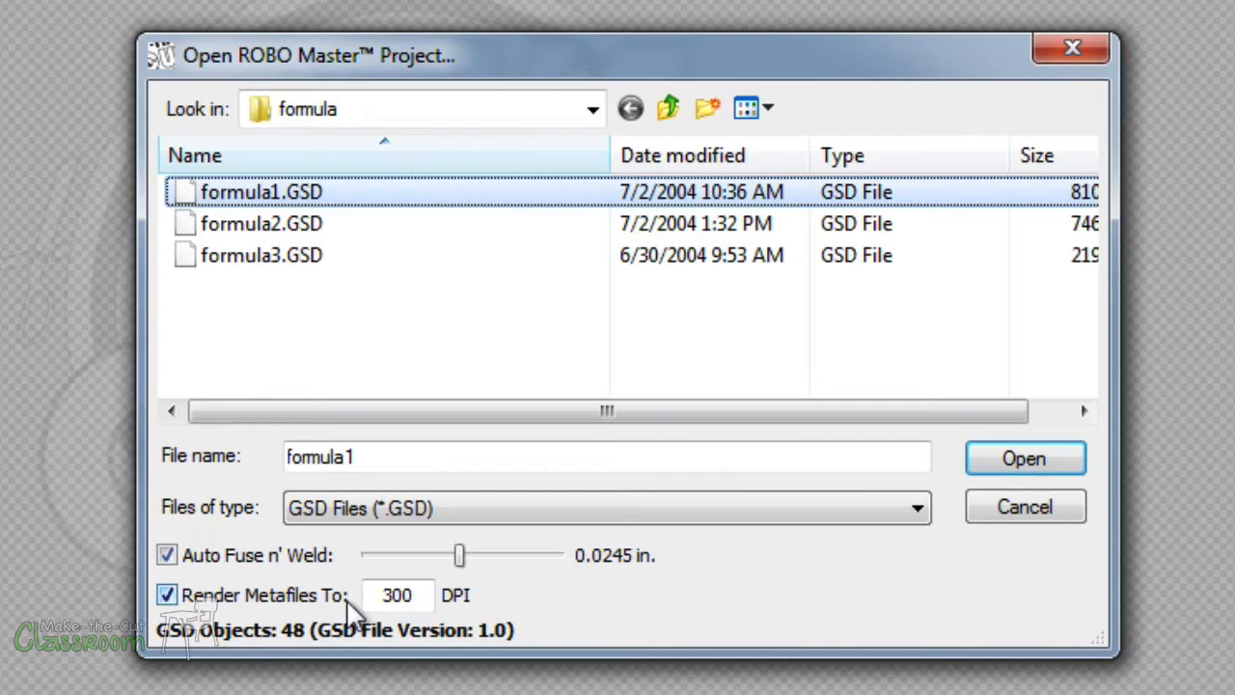
mouse_move(439, 639)
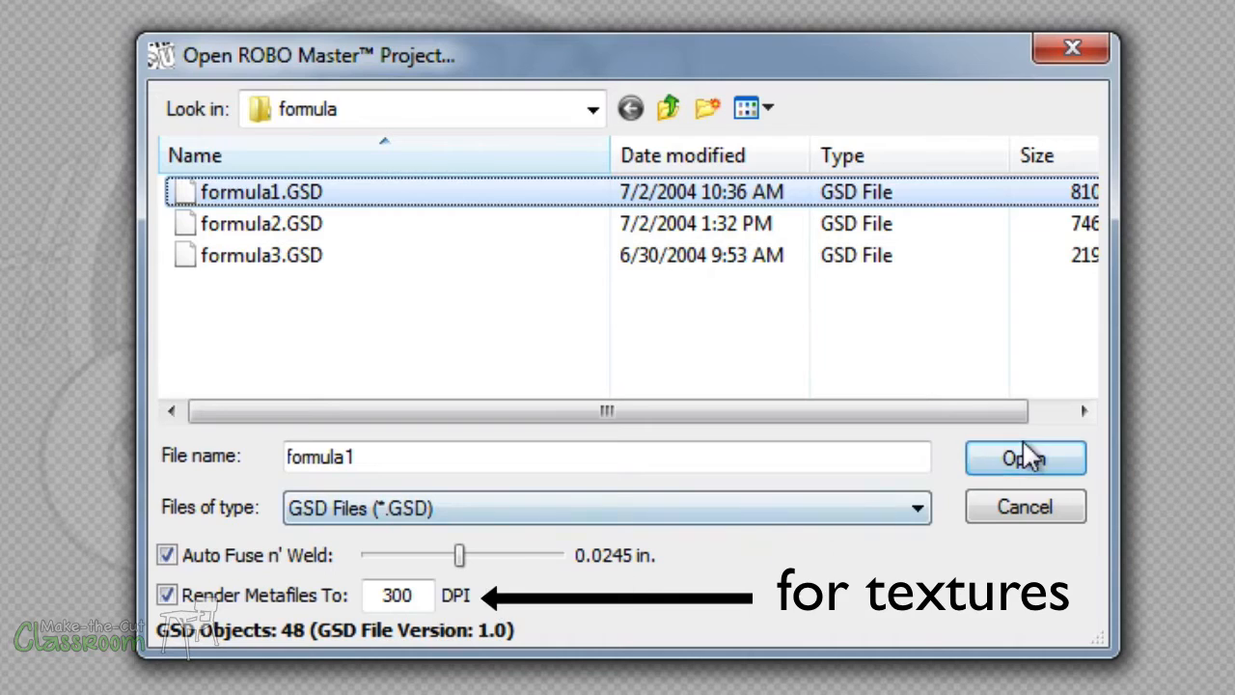
left_click(1025, 458)
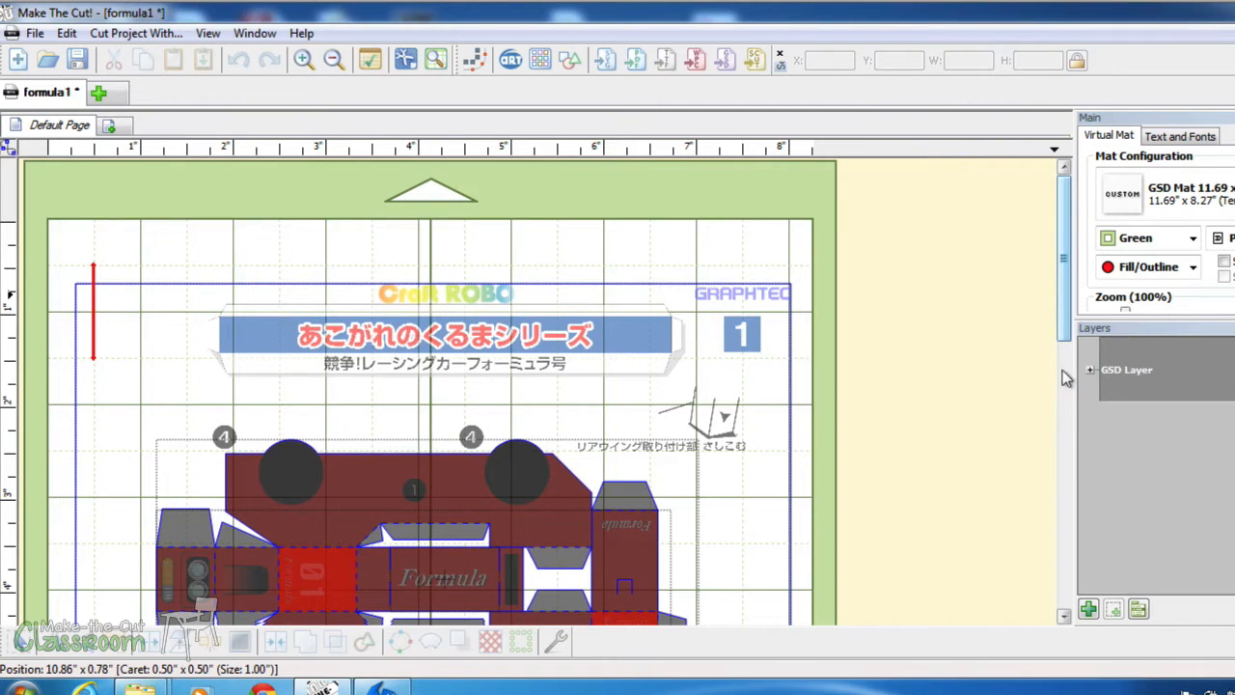
Step: Scroll down to the race-car pieces and select them as one set
scroll("down", 3)
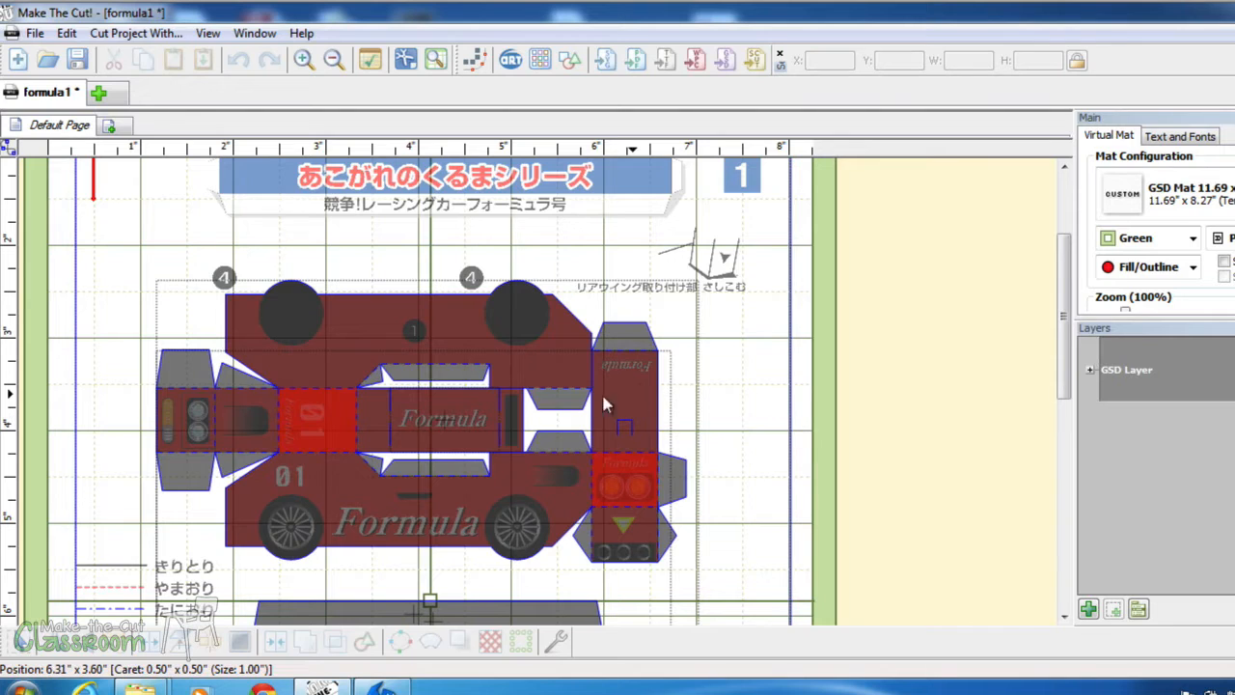
left_click(386, 386)
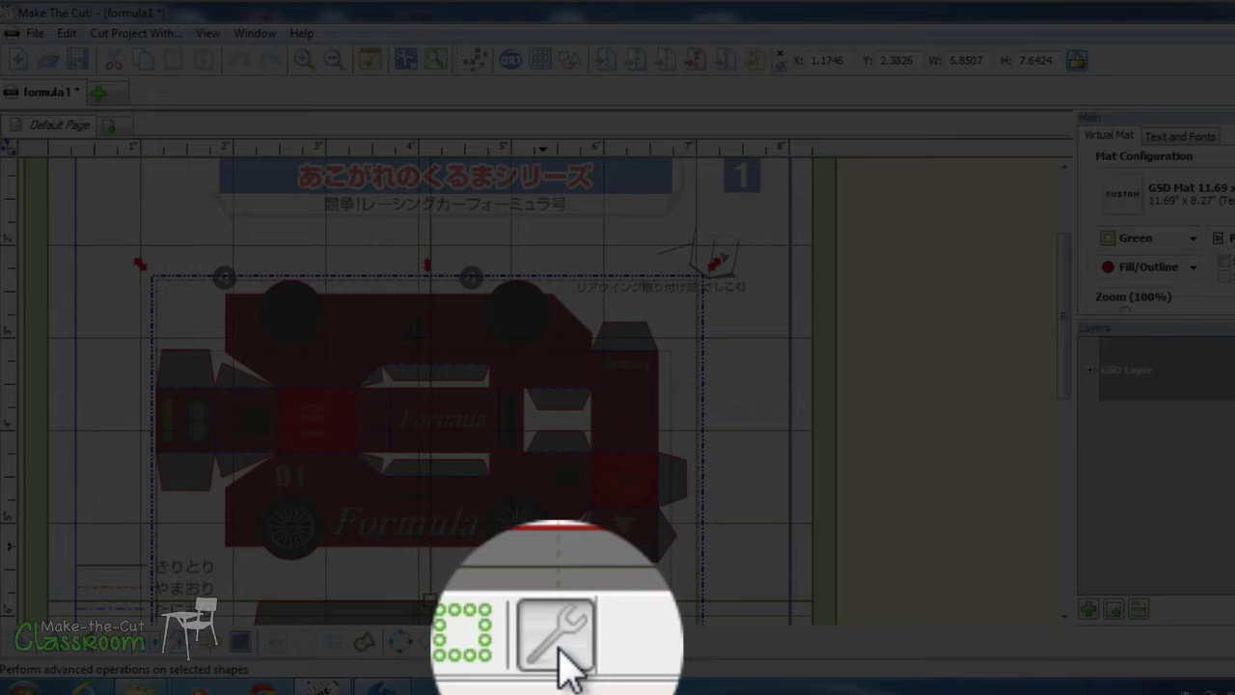
left_click(556, 632)
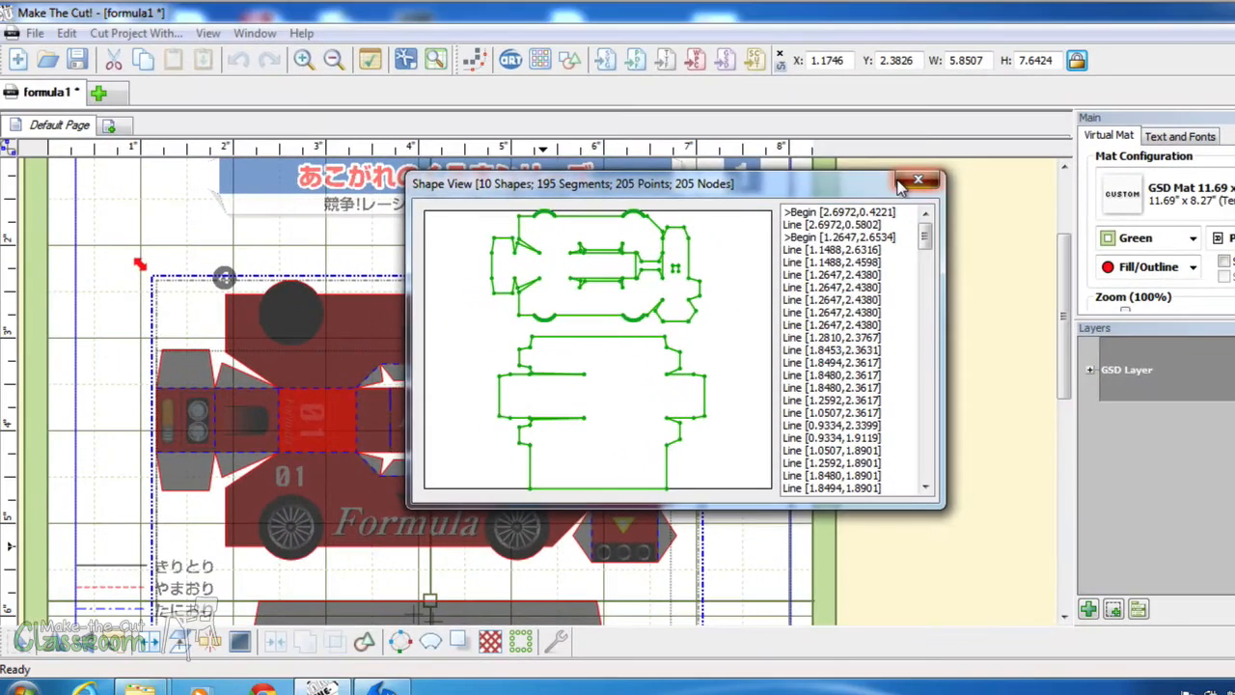
left_click(918, 181)
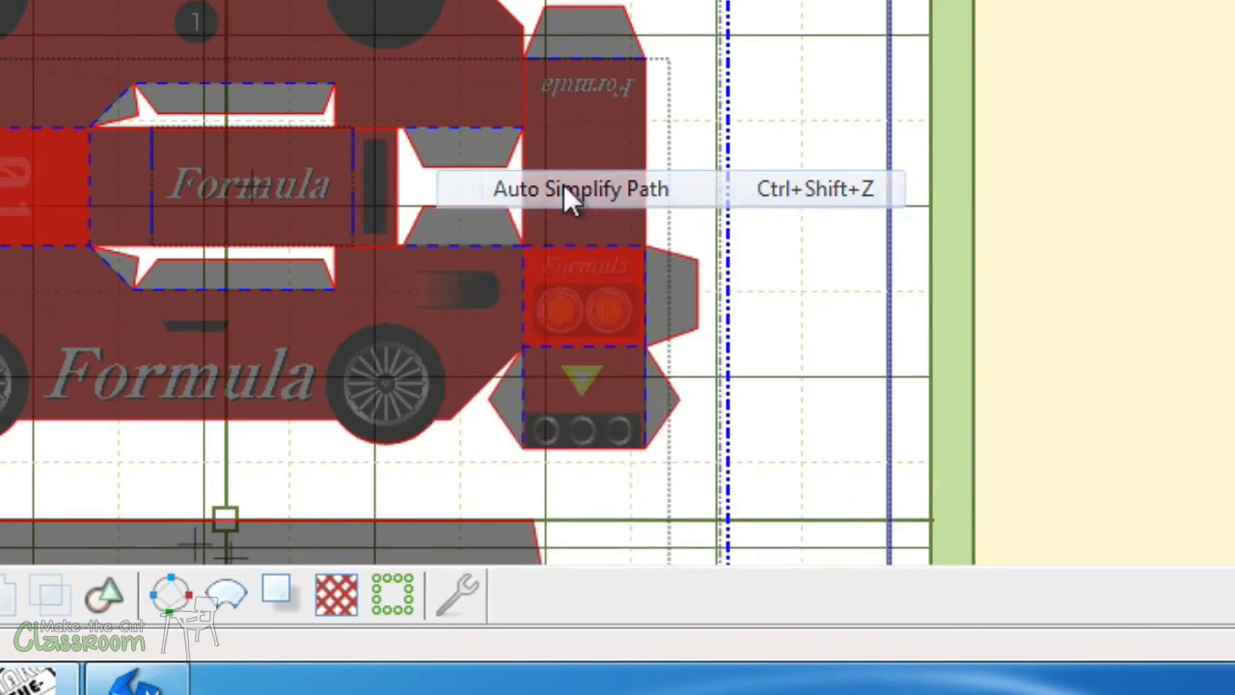
Step: Apply Auto Simplify Path to the selected race-car shapes
left_click(582, 188)
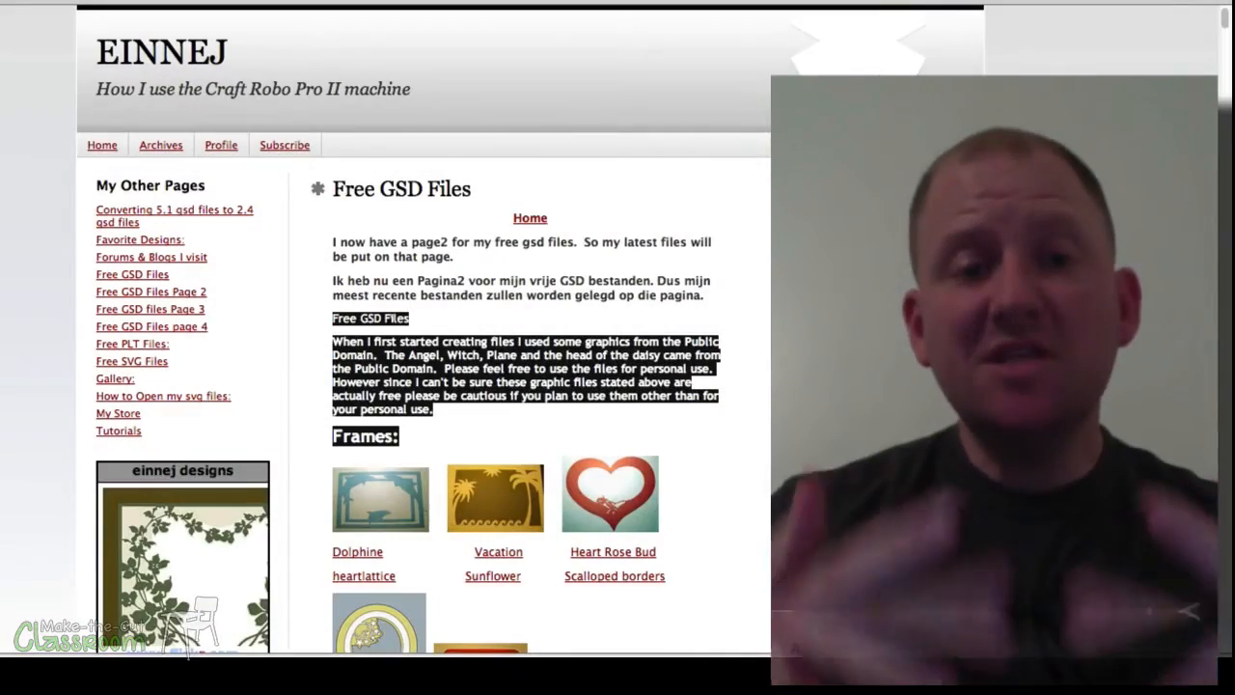
Step: Scroll down the EINNEJ Free GSD Files page to the frame designs
scroll("down", 3)
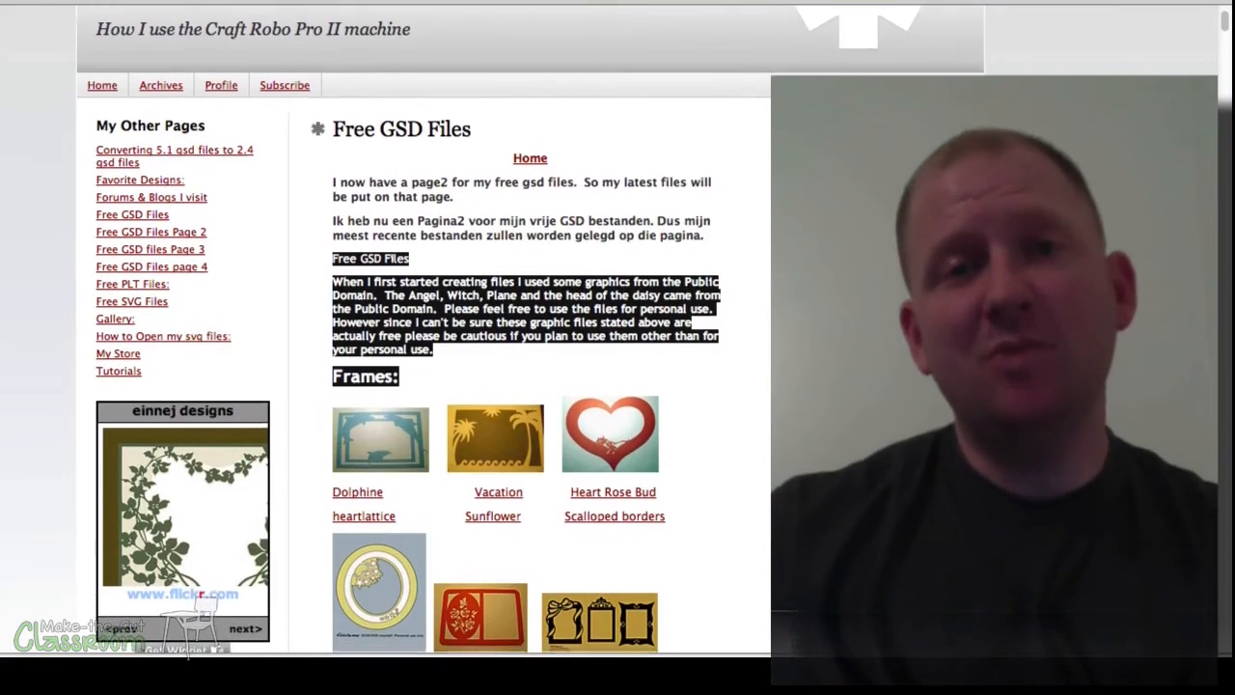
scroll("down", 3)
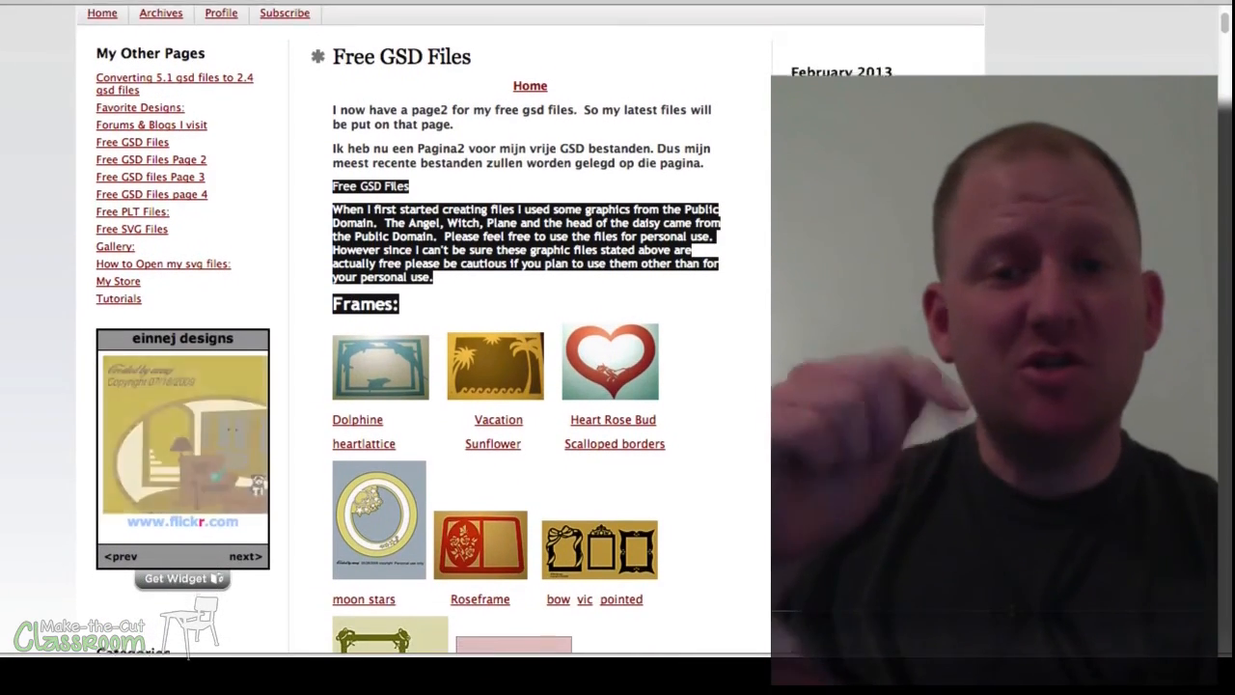
scroll("down", 3)
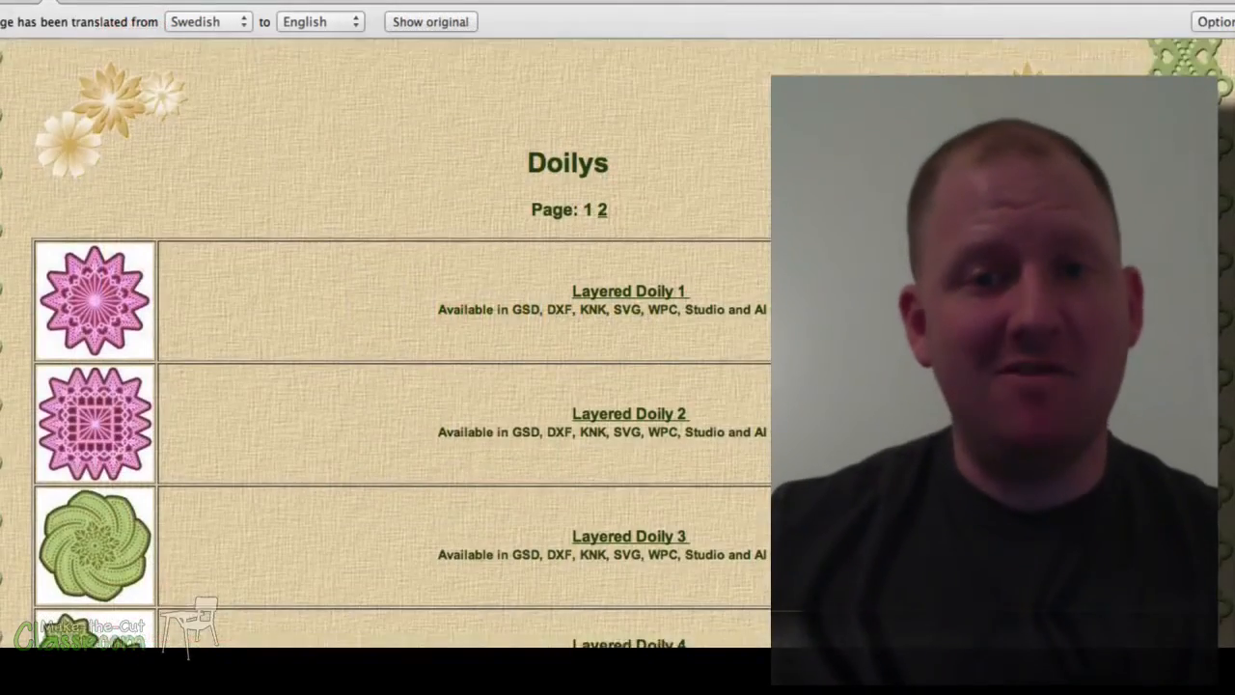
Step: Scroll the Doilys page to show Layered Doily designs 3 through 7
scroll("down", 3)
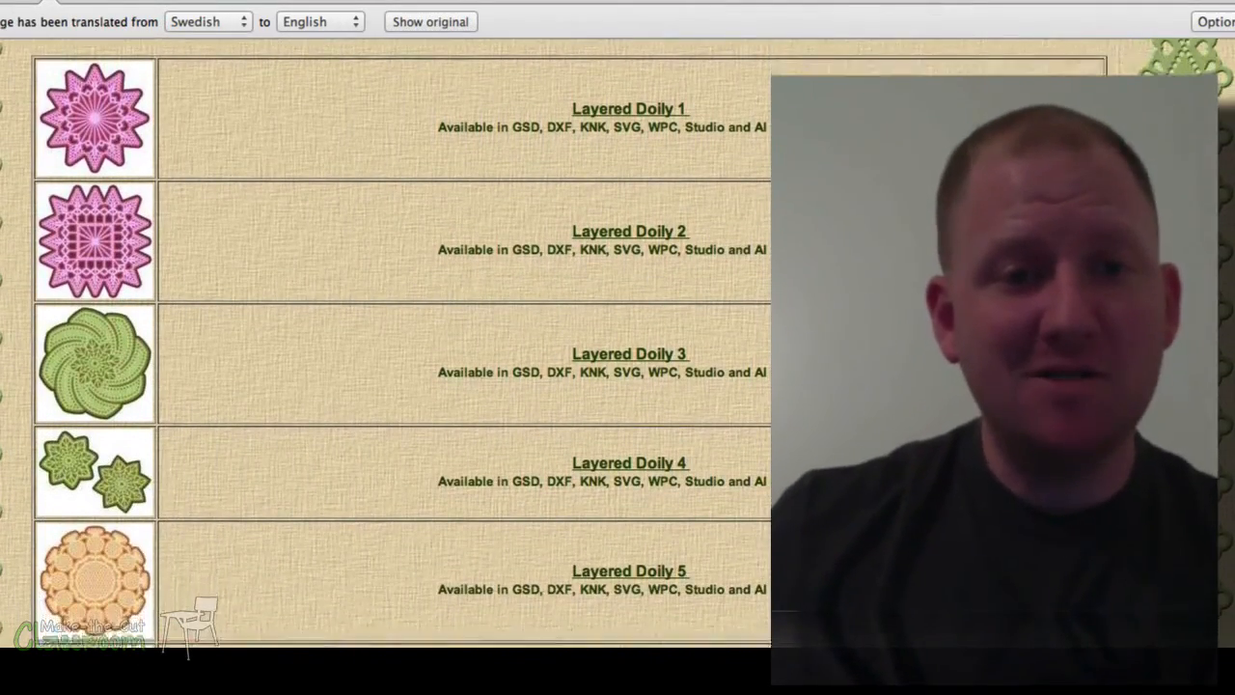
scroll("down", 3)
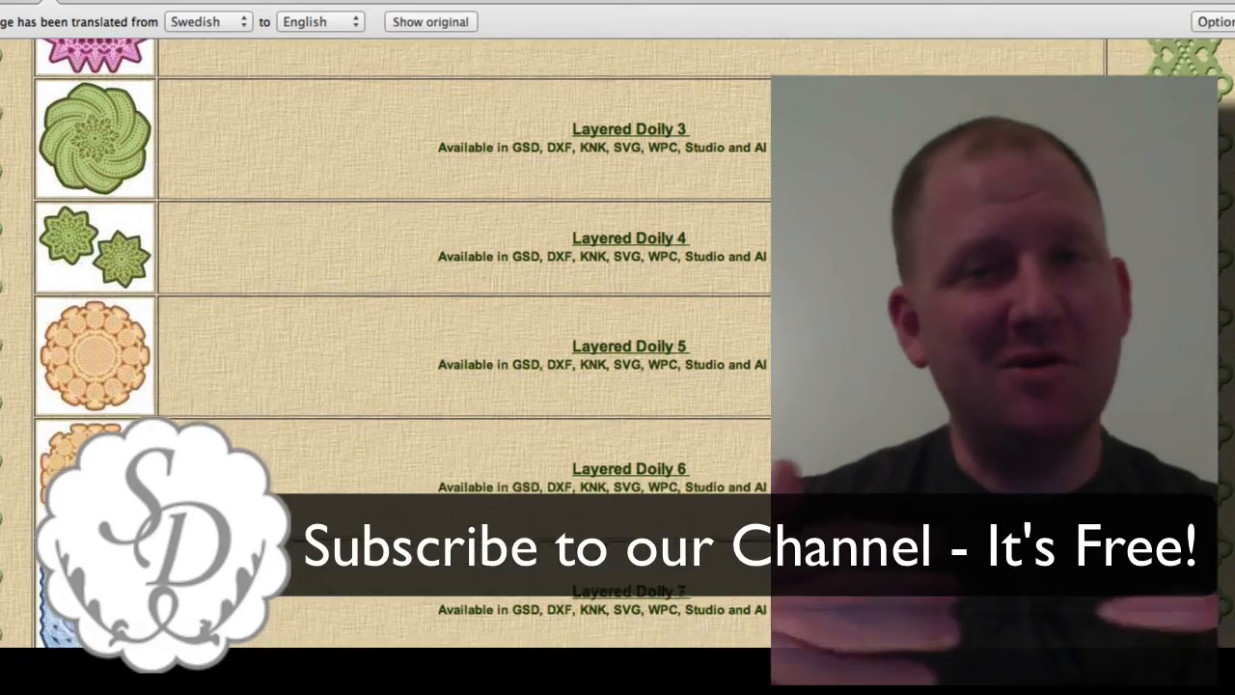